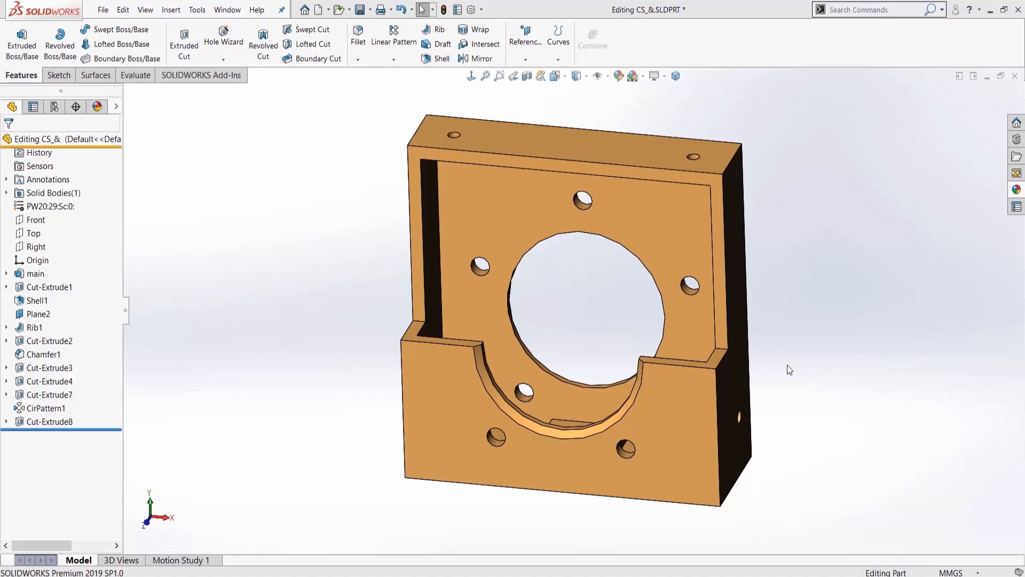
pyautogui.moveTo(347, 159)
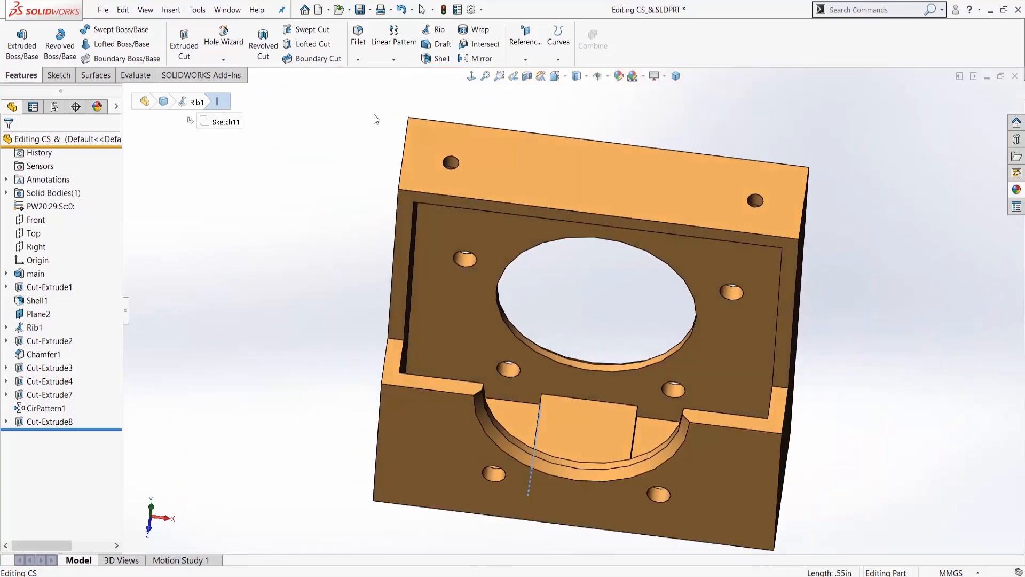
# Step: Begin a new Fillet feature with the inner slot of the motor mount in view
pyautogui.click(358, 33)
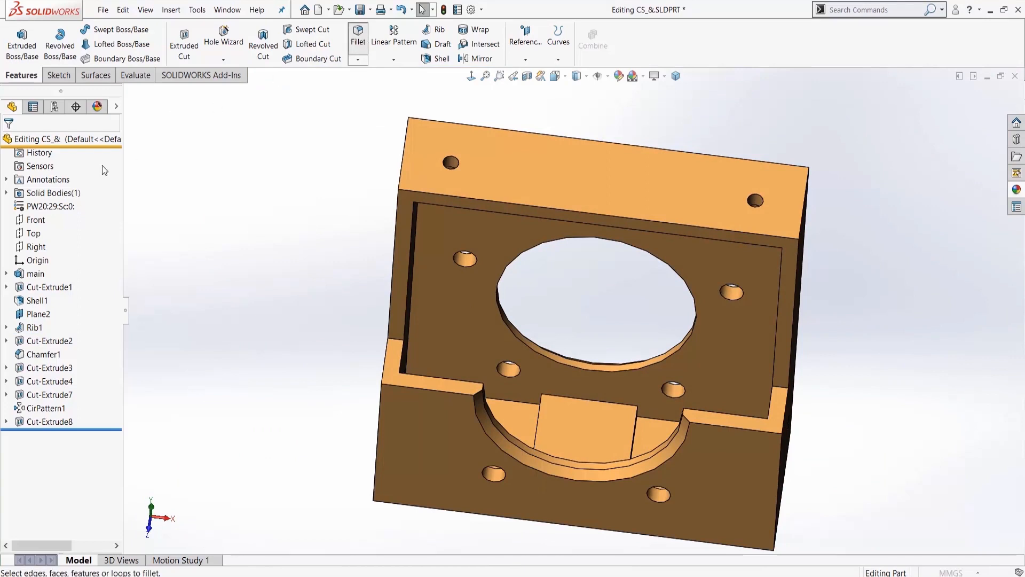
# Step: Use a constant-size 2.000 mm fillet and add the inner slot edges to it
pyautogui.click(357, 31)
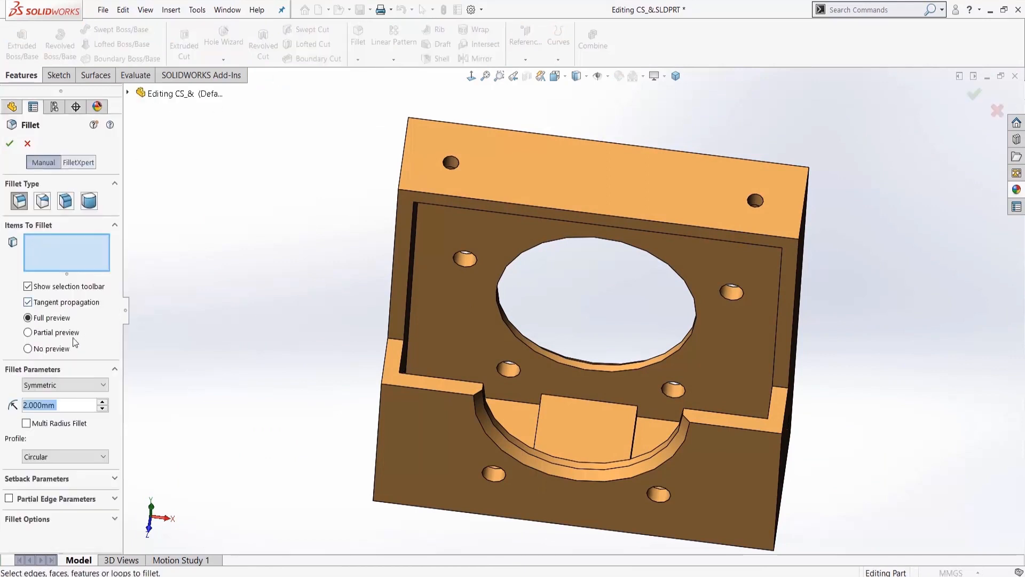
pyautogui.moveTo(19, 201)
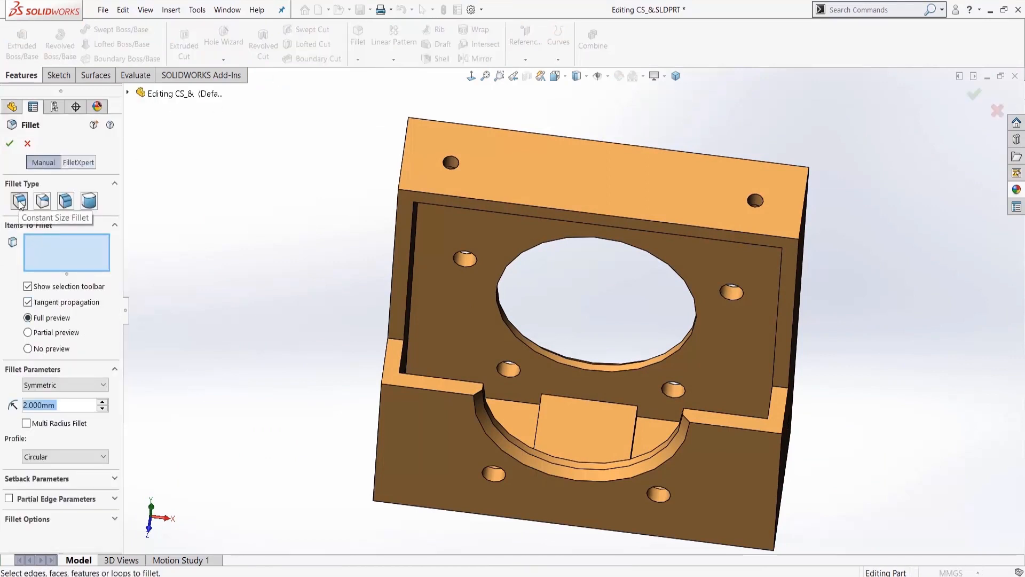
pyautogui.moveTo(65, 285)
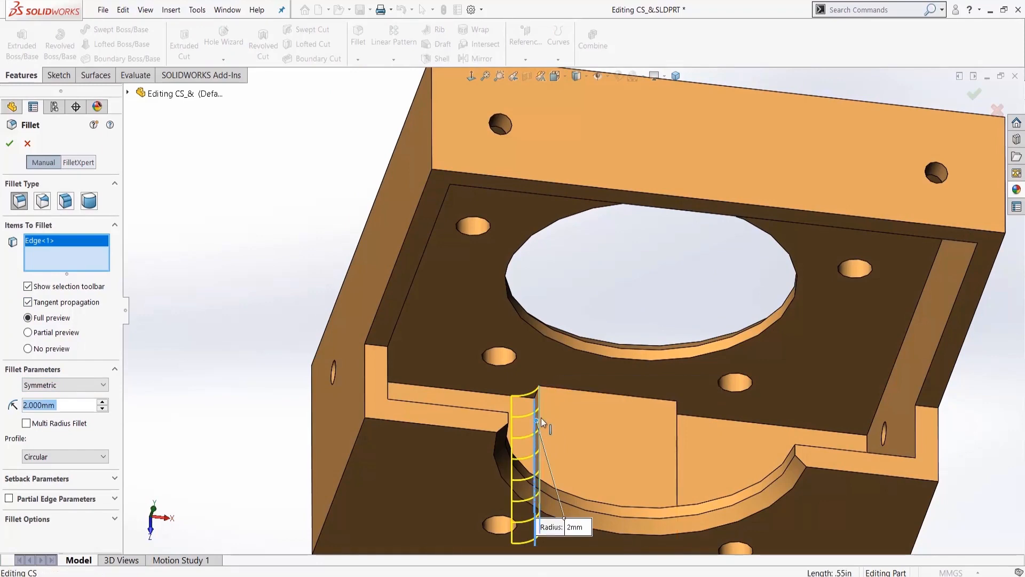
pyautogui.click(679, 444)
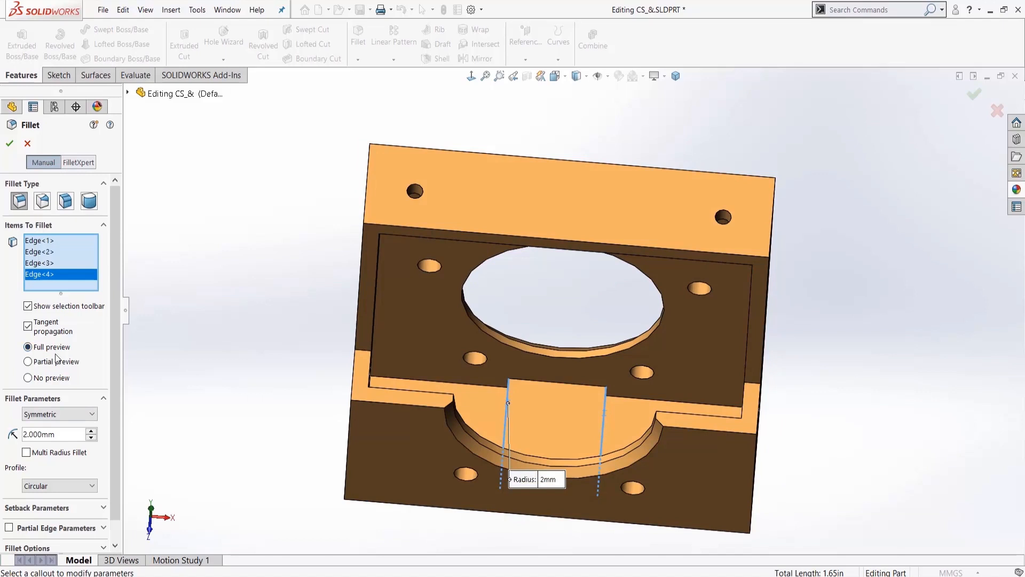
pyautogui.moveTo(9, 143)
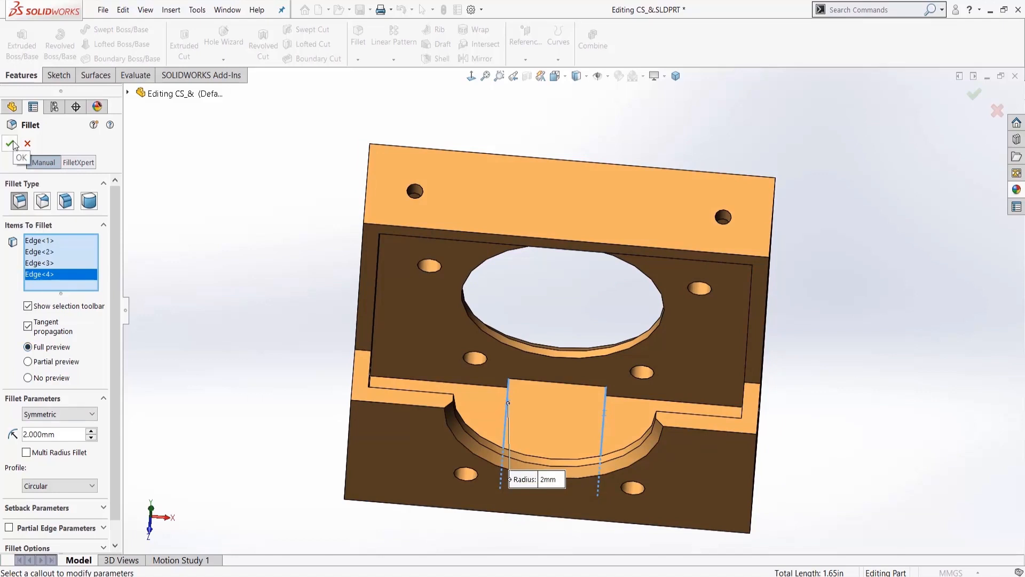
# Step: Confirm the 2 mm fillet on the four edges, then close the failure report
pyautogui.click(10, 143)
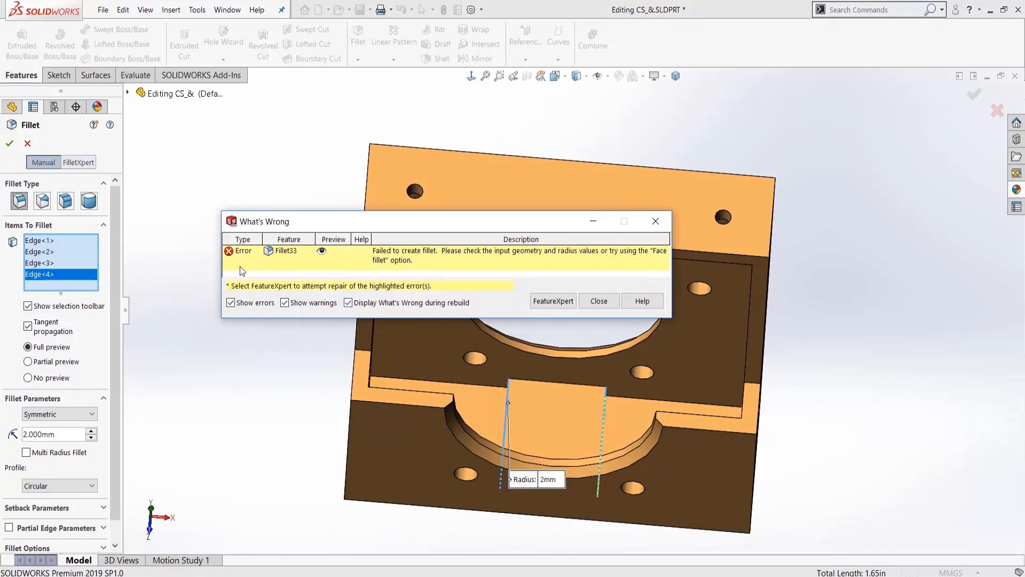
pyautogui.moveTo(451, 259)
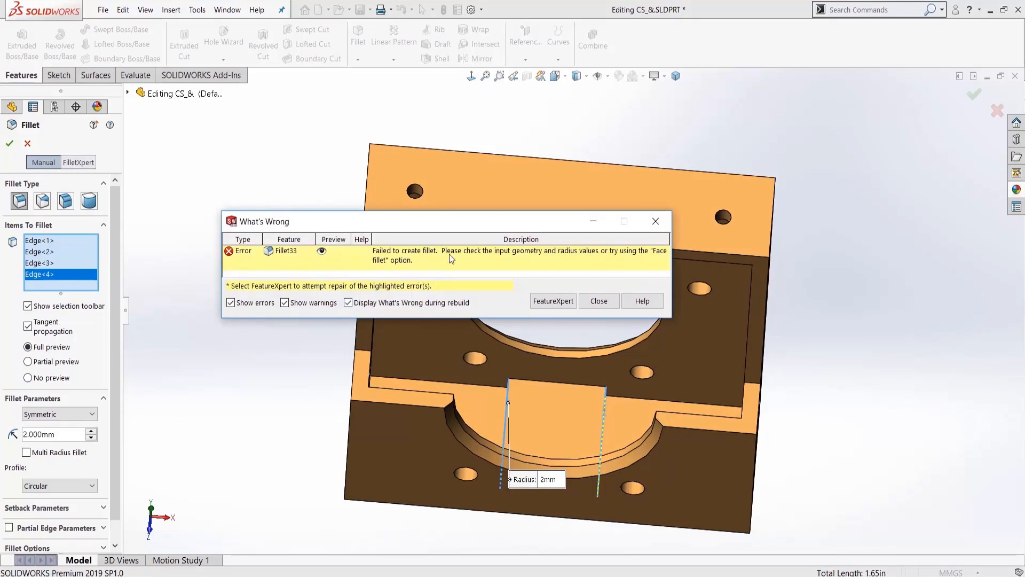
pyautogui.moveTo(564, 275)
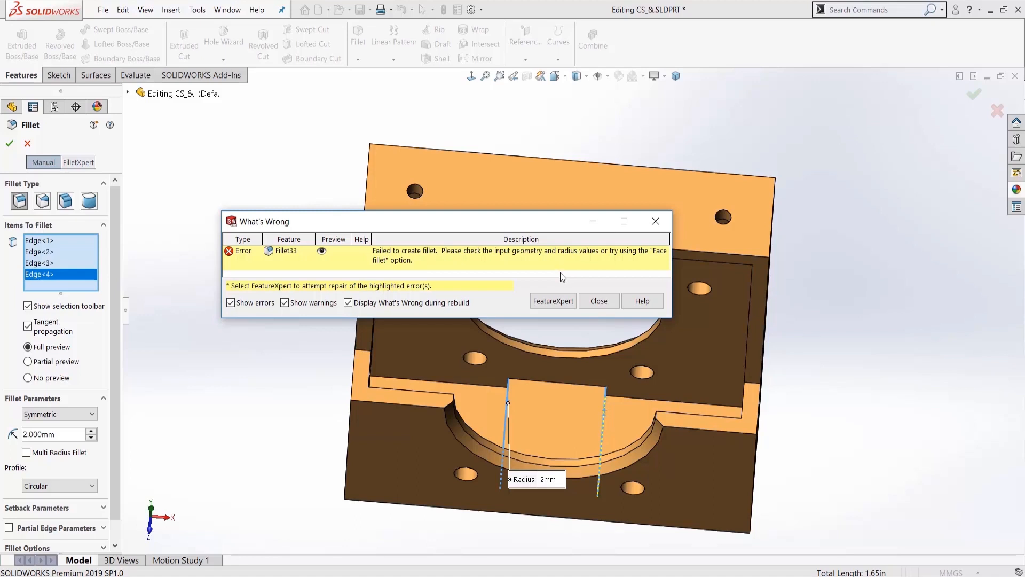
pyautogui.moveTo(598, 301)
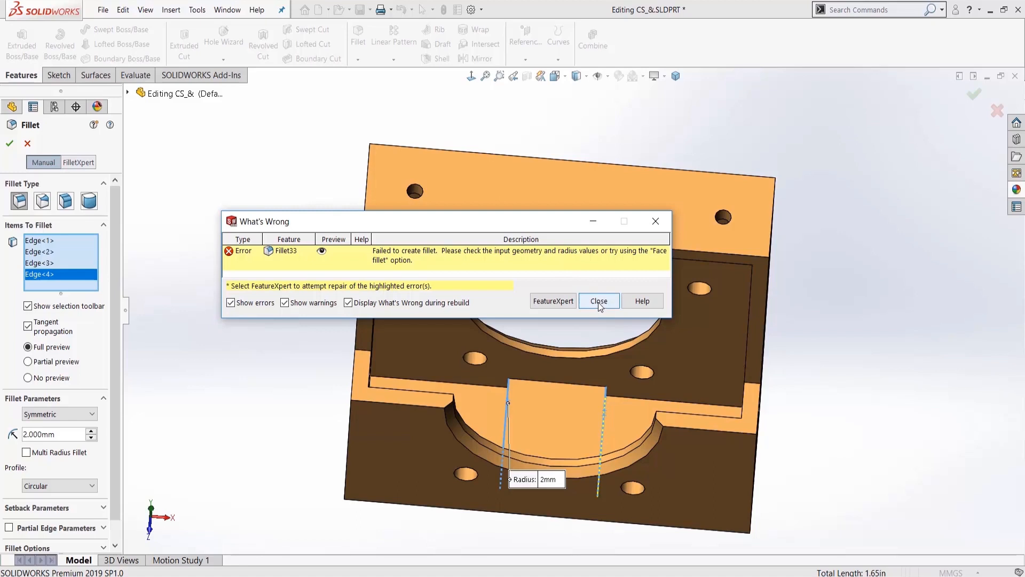
pyautogui.click(598, 300)
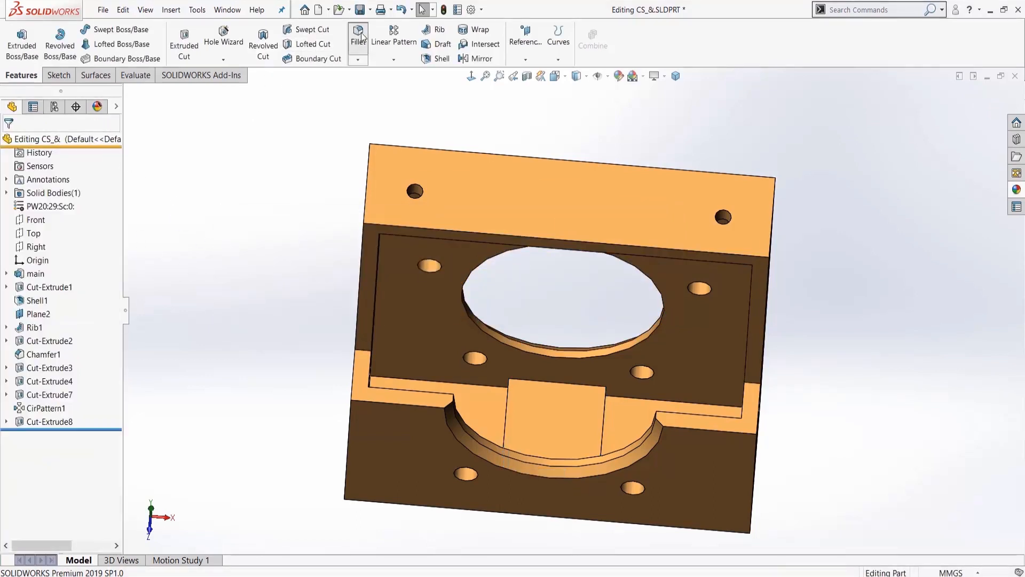
# Step: Apply 2 mm fillets to the four slot edges through FilletXpert, creating Fillet34–37
pyautogui.click(358, 34)
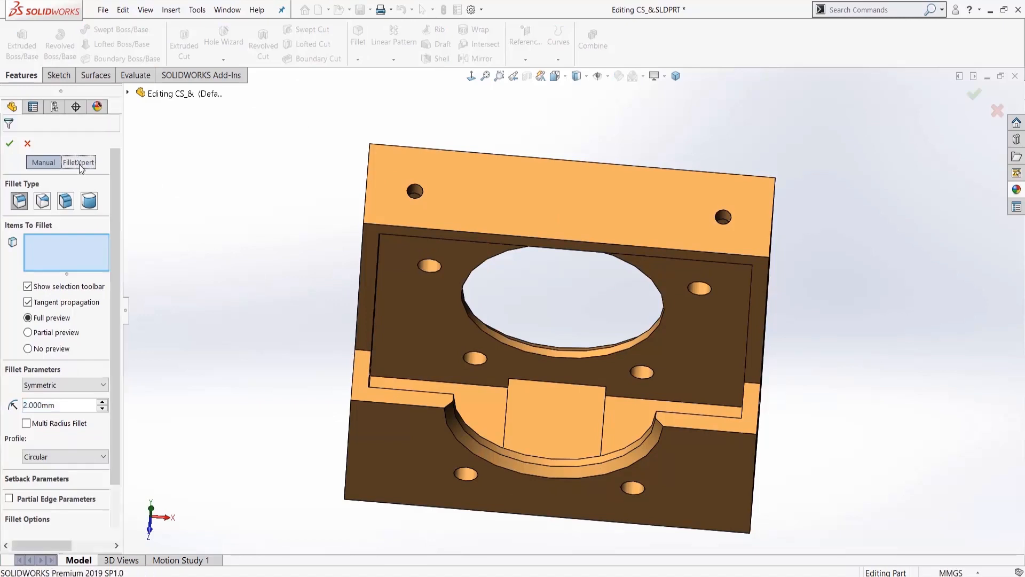
pyautogui.click(78, 162)
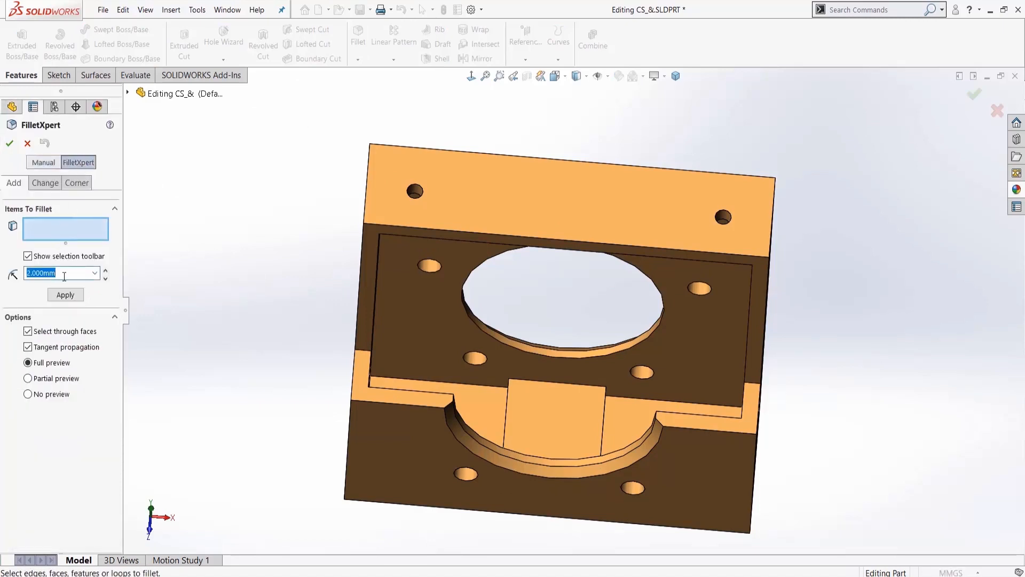
pyautogui.scroll(3)
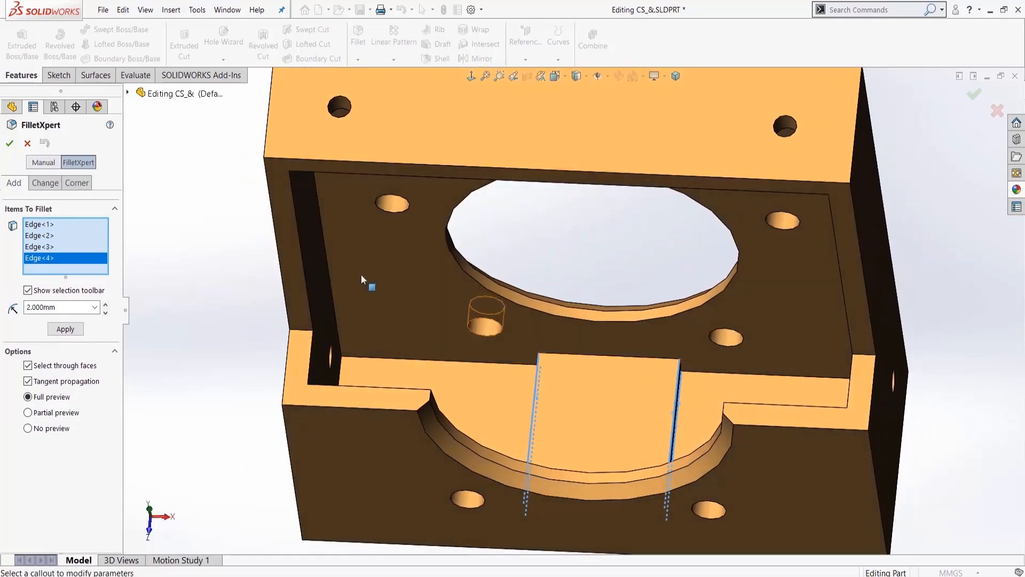
pyautogui.click(64, 329)
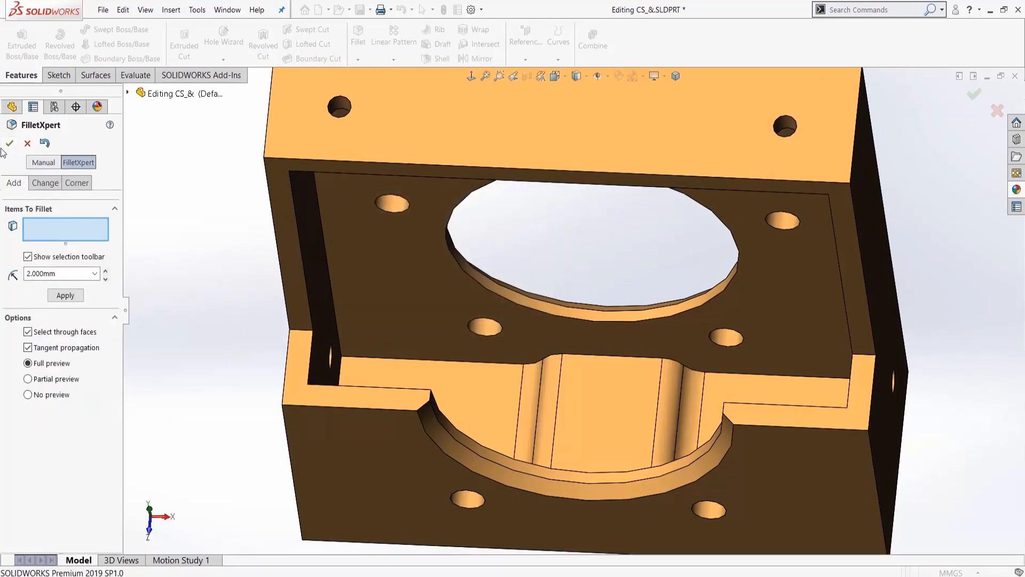
pyautogui.click(9, 143)
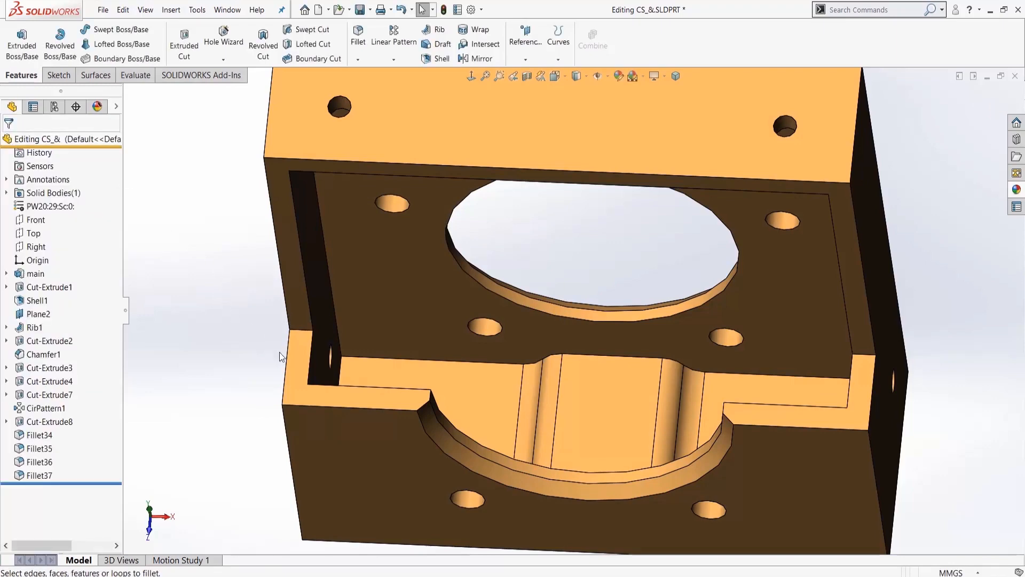
pyautogui.moveTo(302, 365)
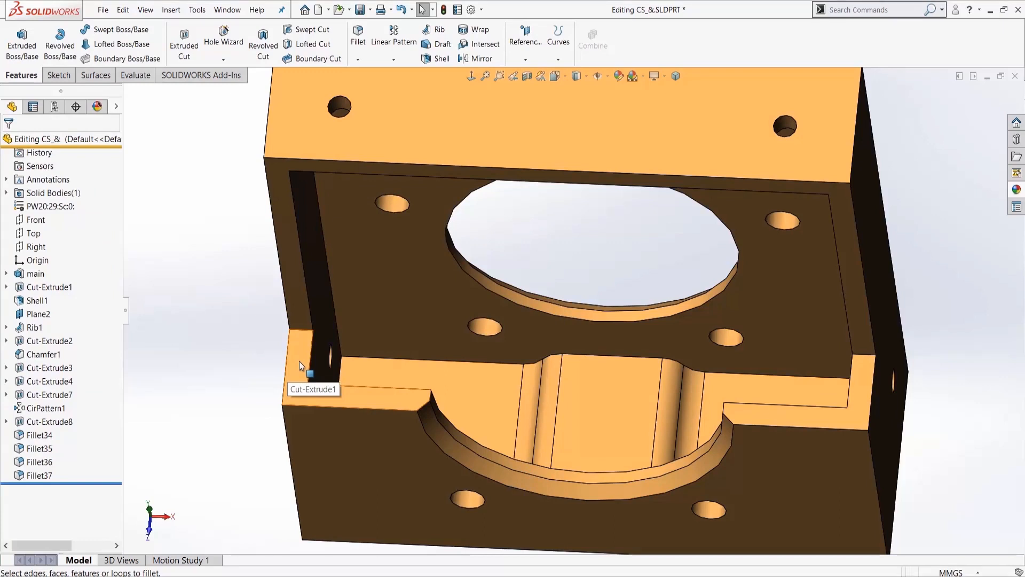
pyautogui.moveTo(300, 366)
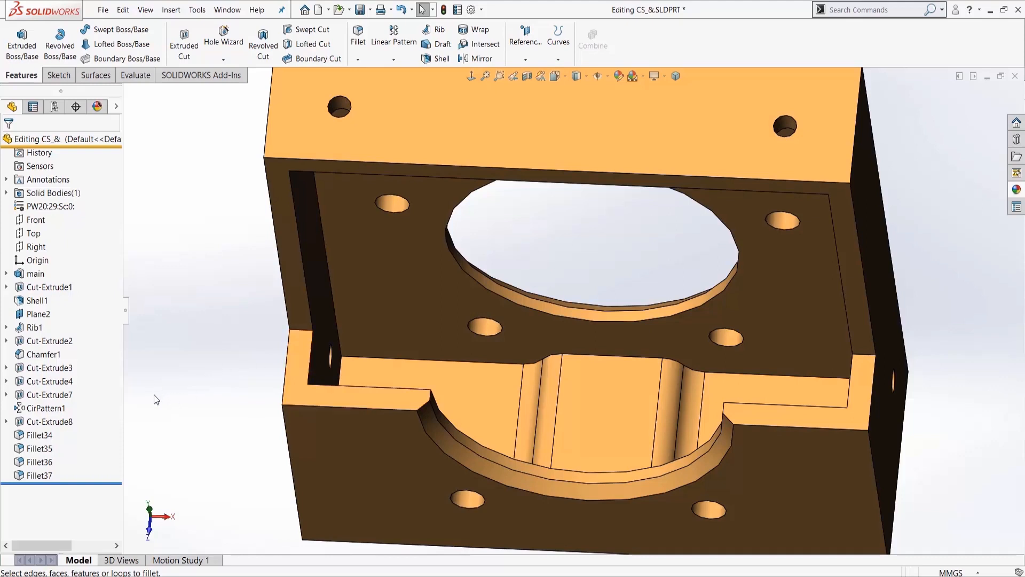
pyautogui.moveTo(165, 413)
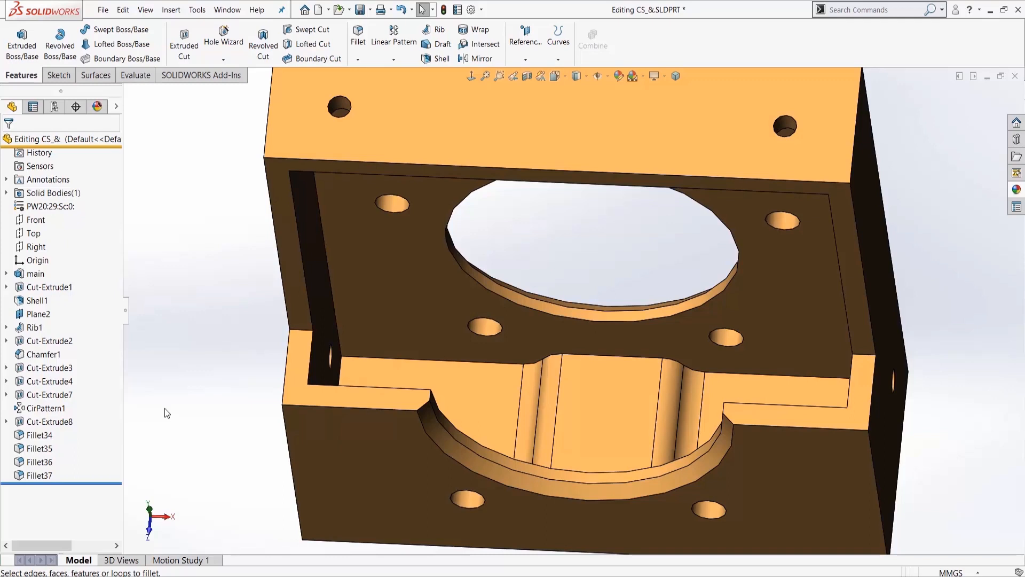
pyautogui.click(39, 435)
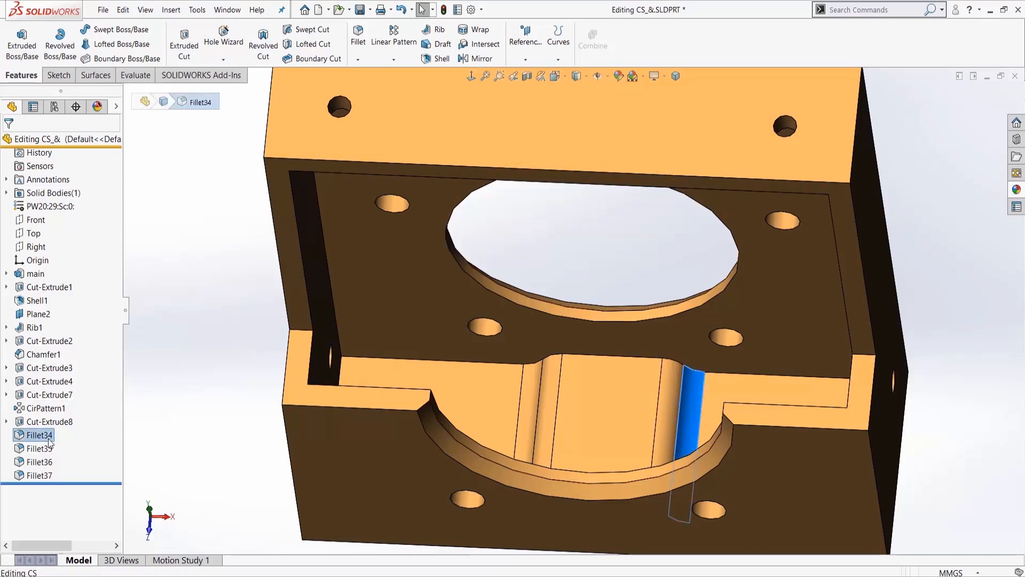
pyautogui.click(39, 461)
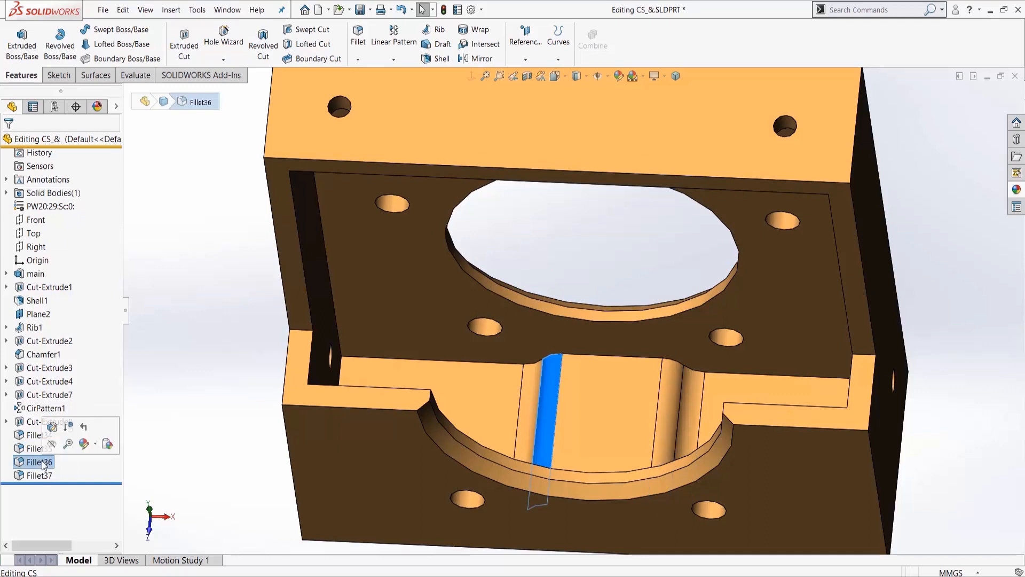
pyautogui.click(41, 475)
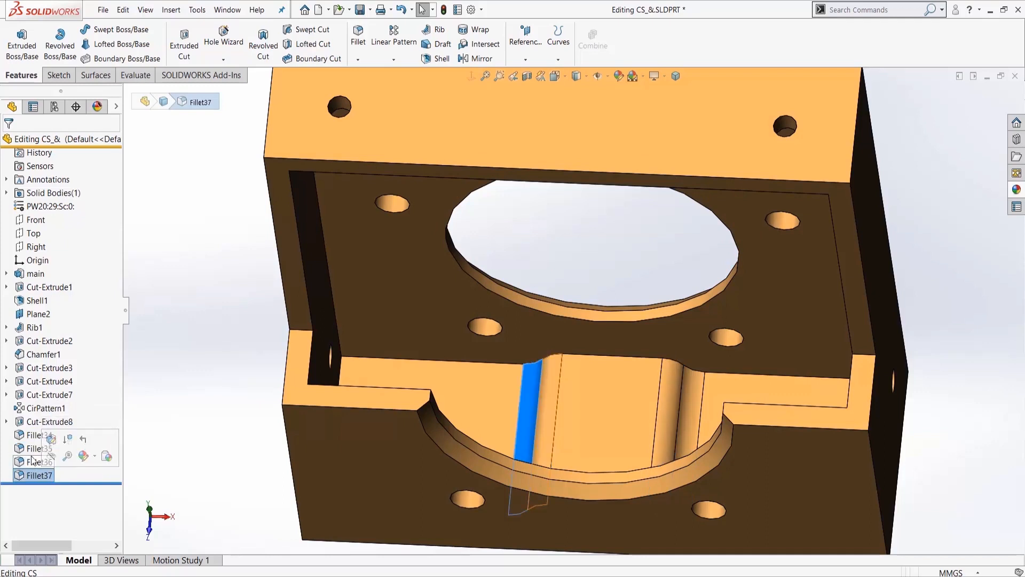
pyautogui.click(39, 435)
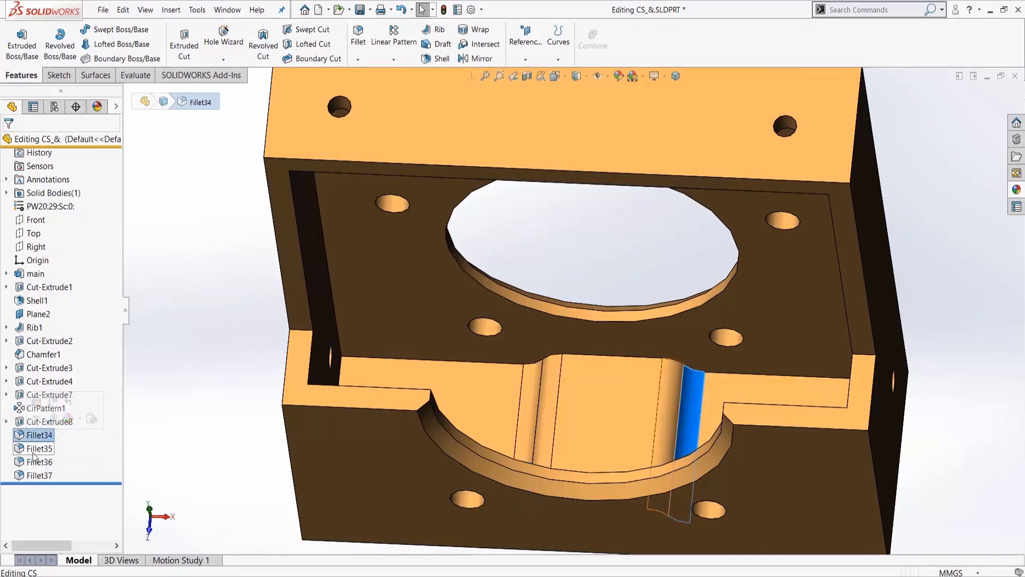
pyautogui.click(39, 475)
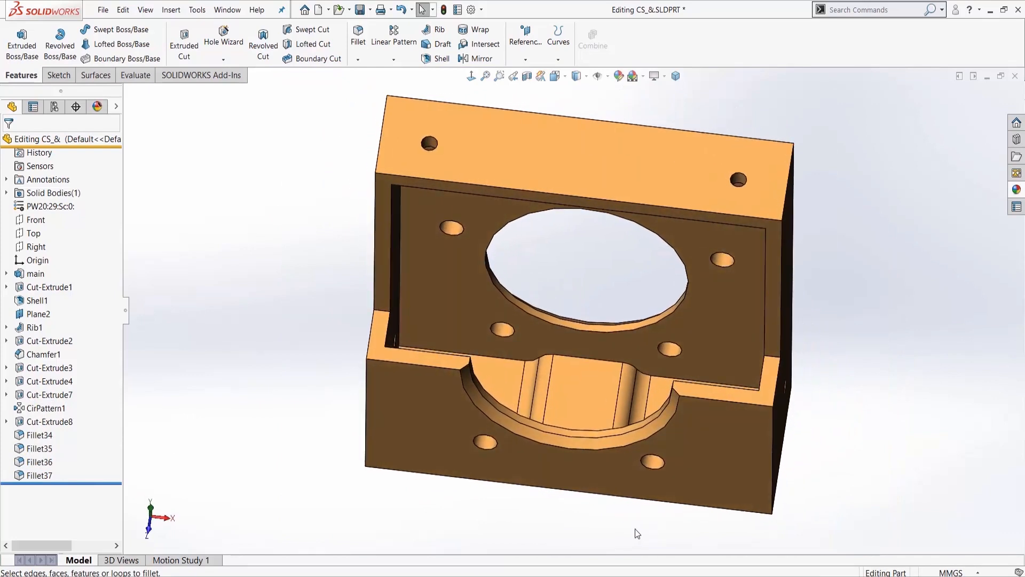
pyautogui.moveTo(317, 370)
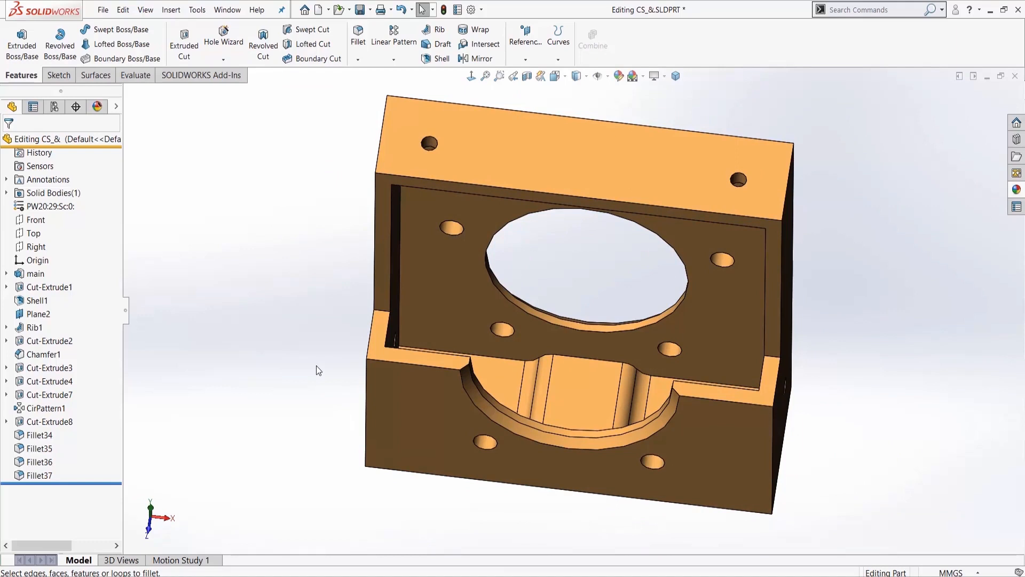
pyautogui.moveTo(312, 367)
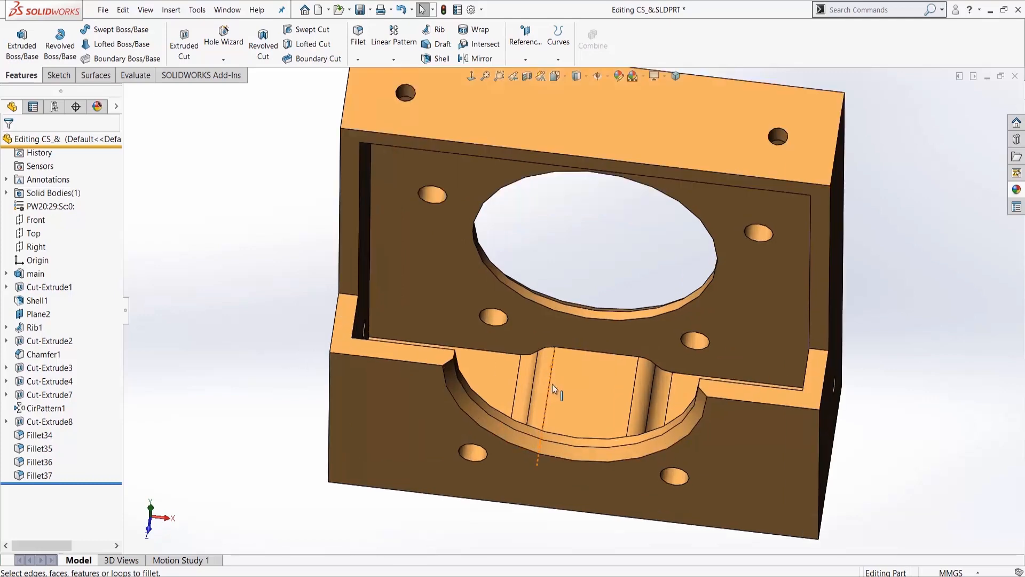
pyautogui.moveTo(397, 385)
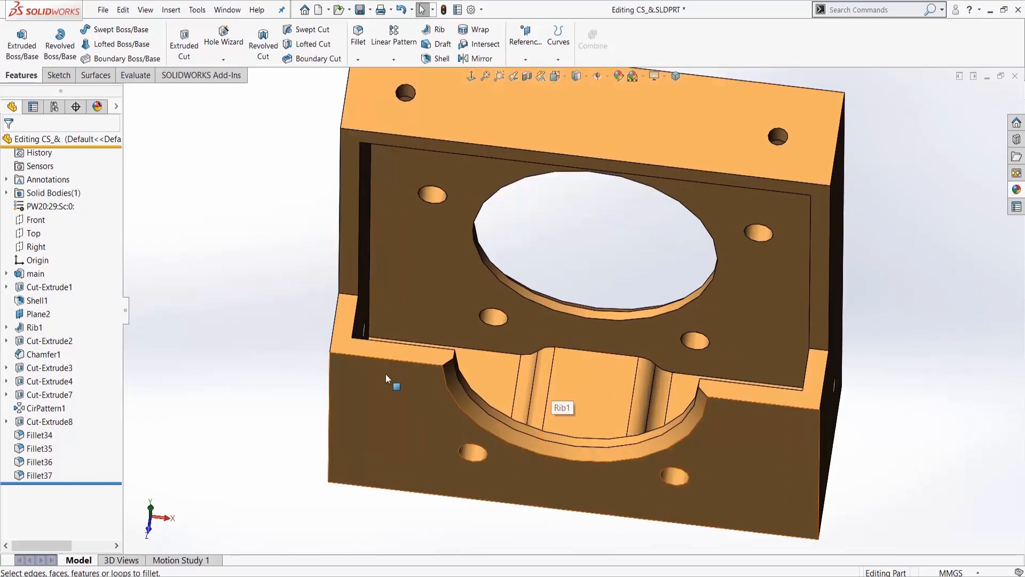
pyautogui.moveTo(292, 332)
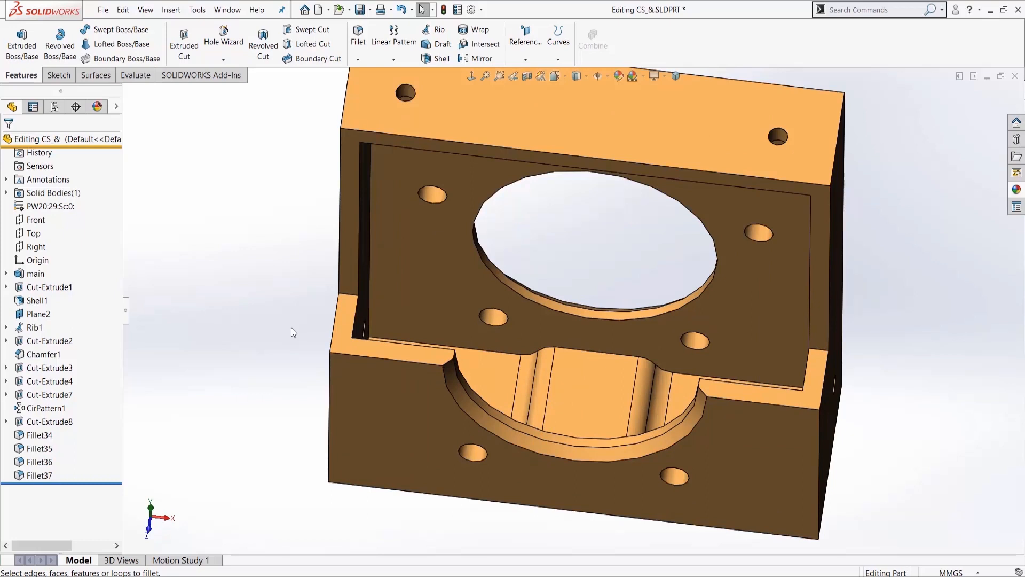
pyautogui.moveTo(284, 356)
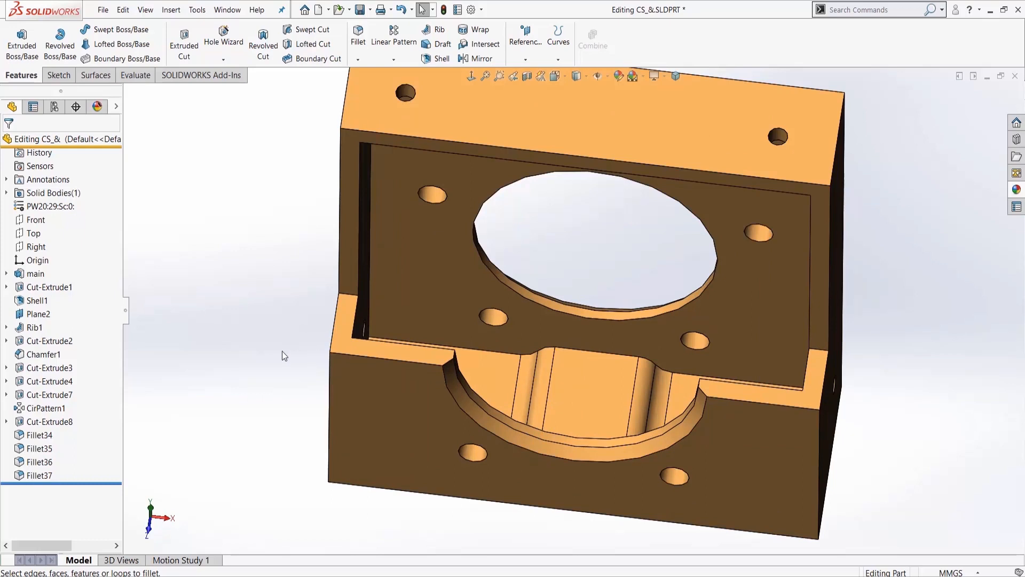
pyautogui.moveTo(275, 353)
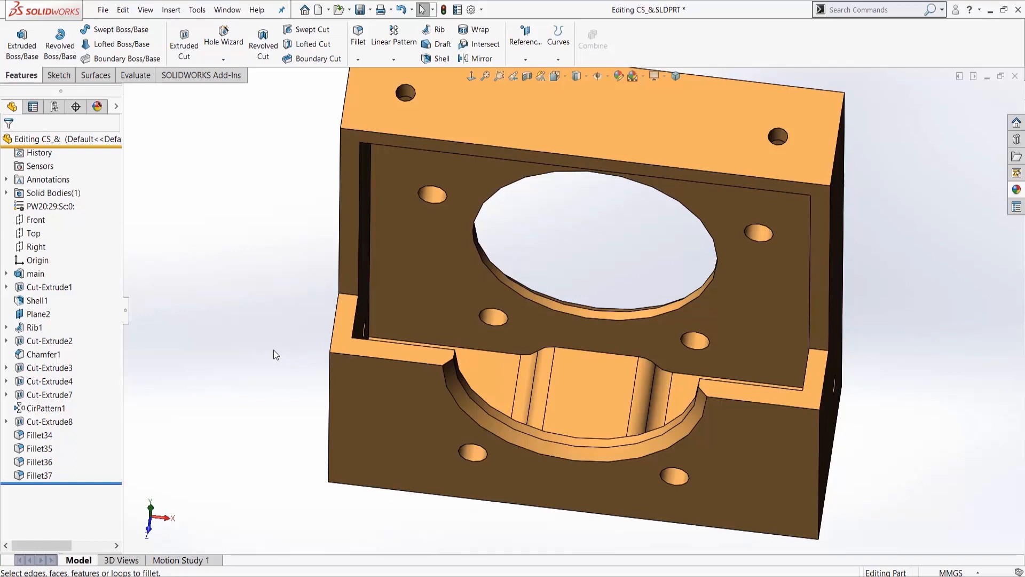
pyautogui.moveTo(272, 353)
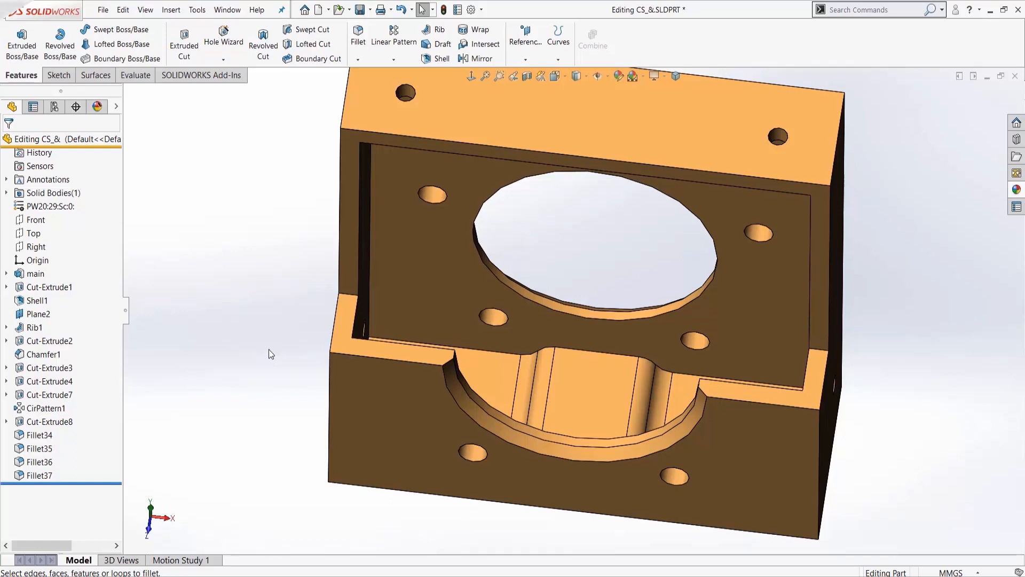